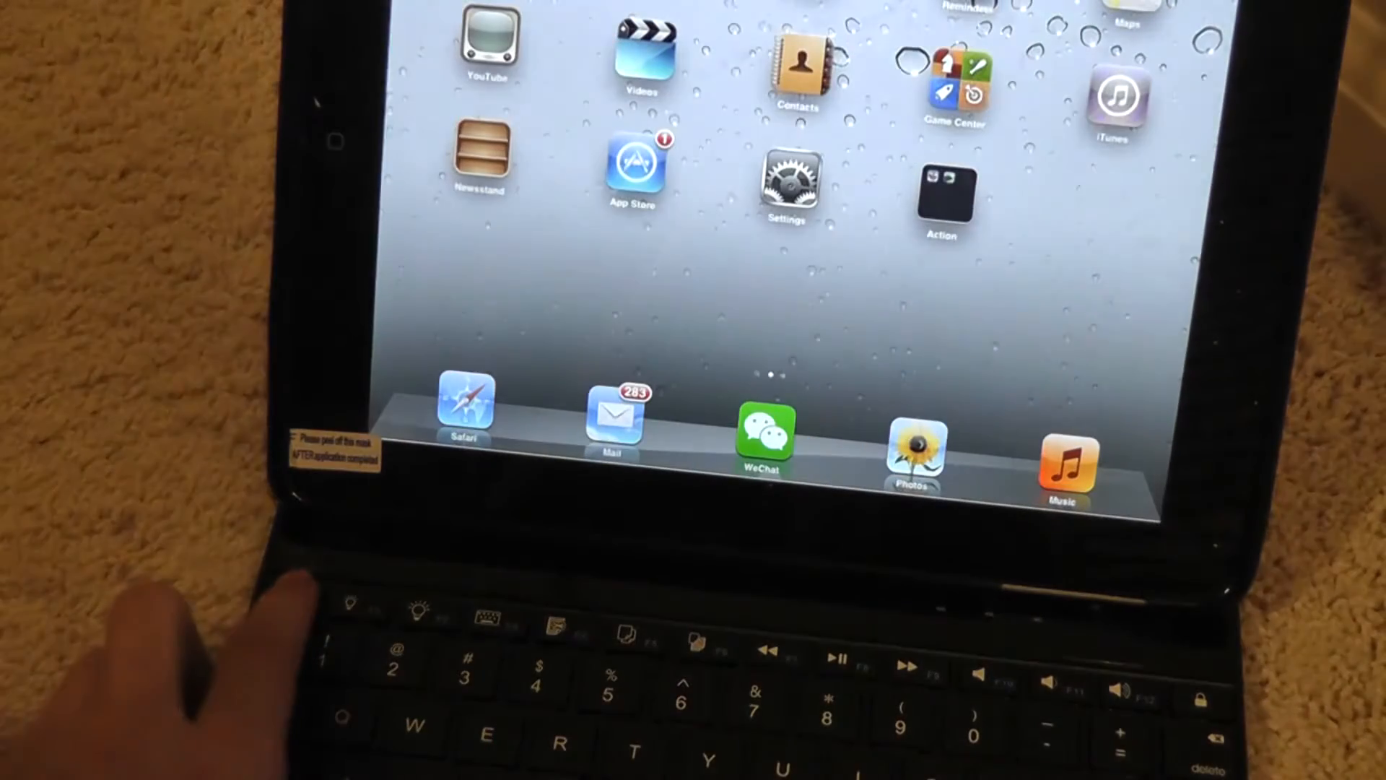
# - Start a new note and enter the text 'This Is' from the Bluetooth keyboard
pyautogui.click(788, 183)
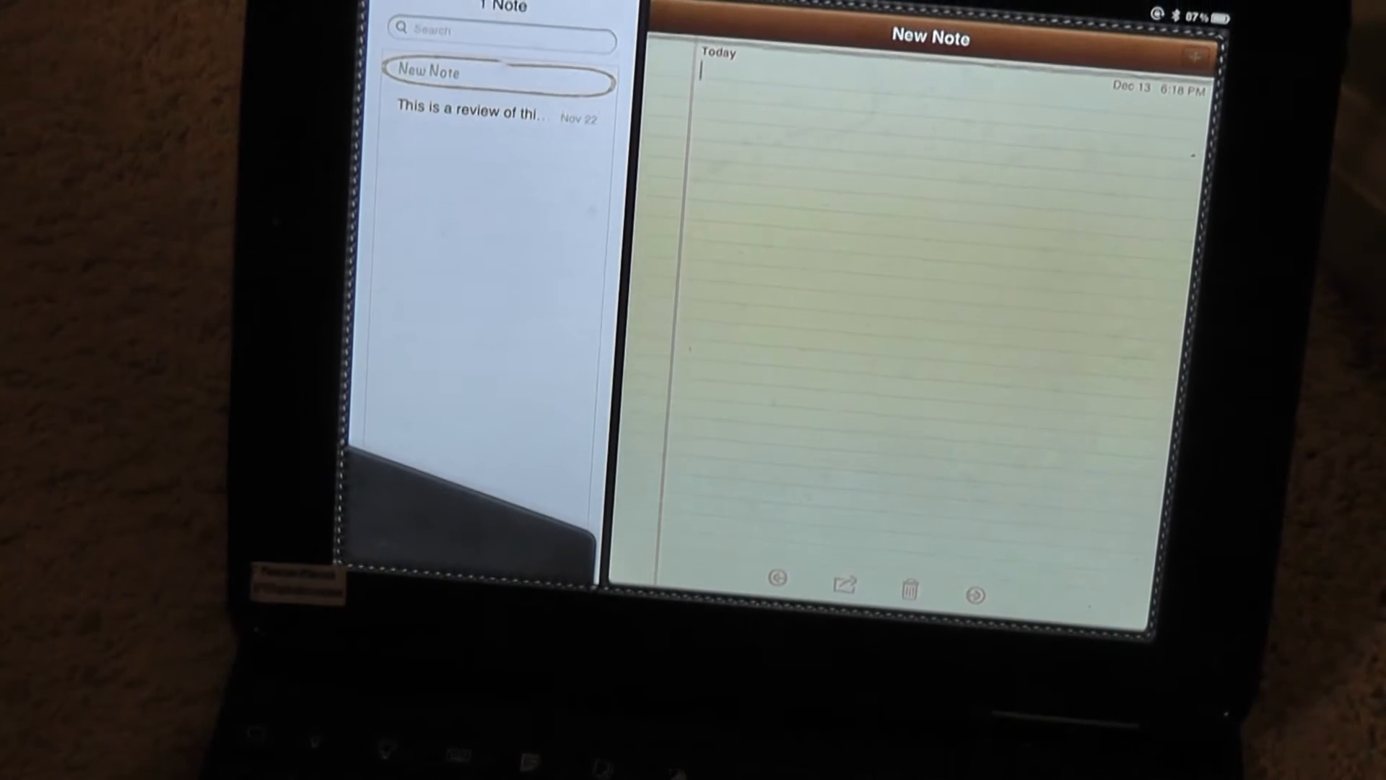
pyautogui.write('T')
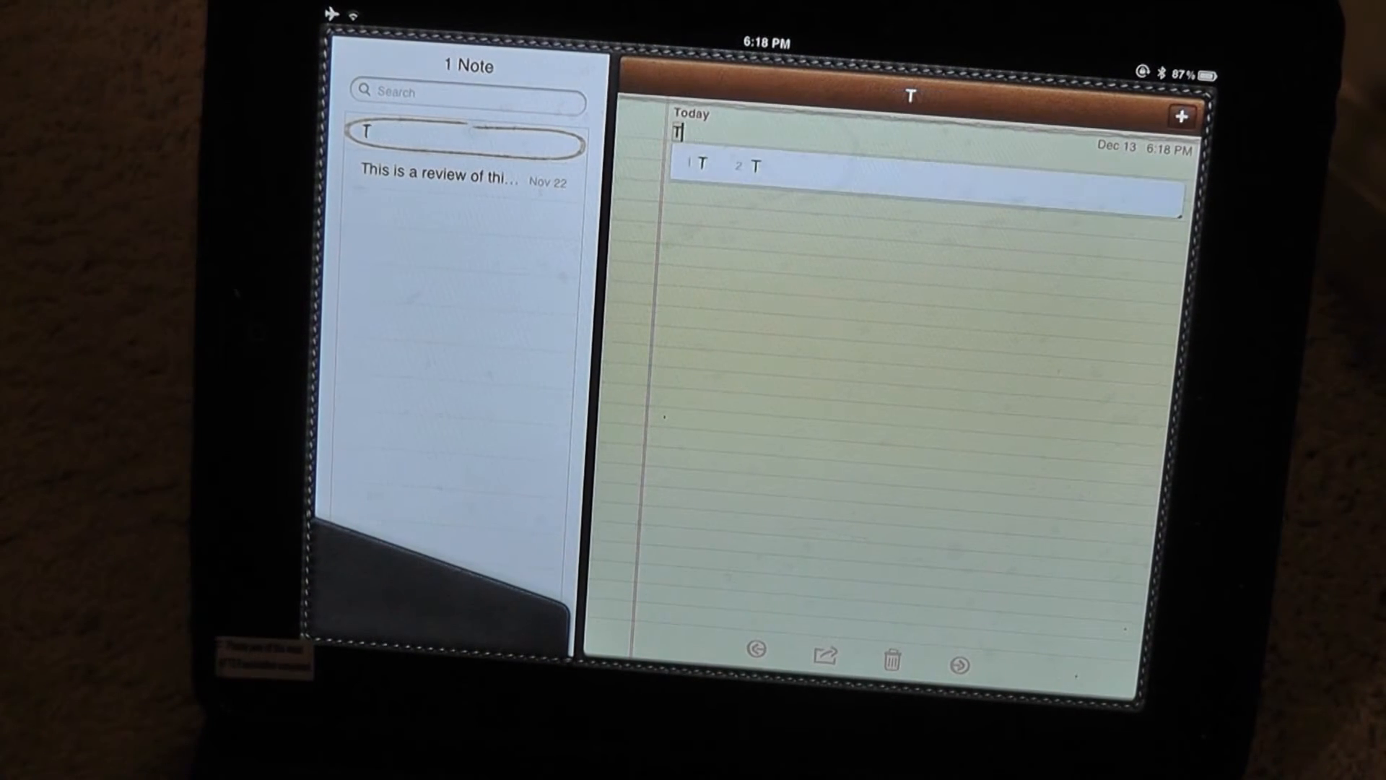
pyautogui.write('his')
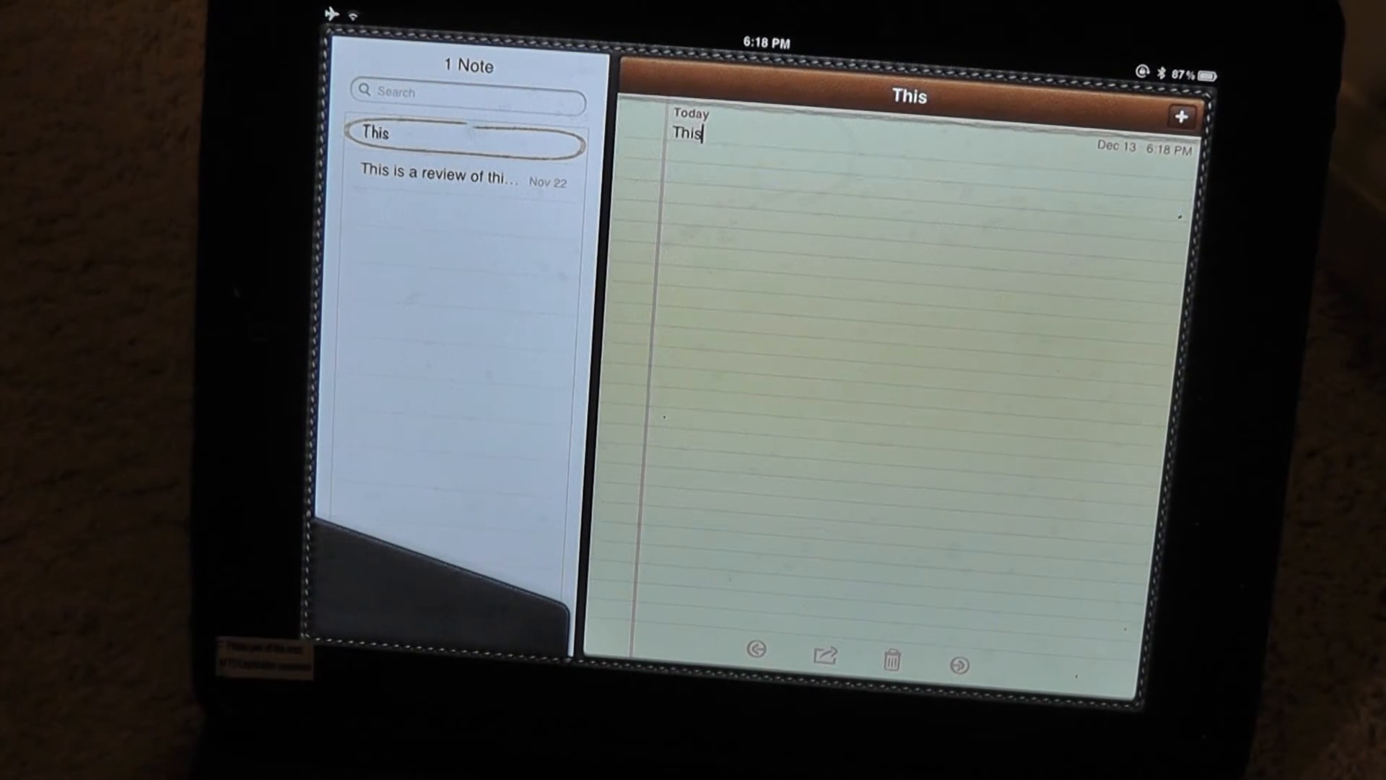
pyautogui.write('Is')
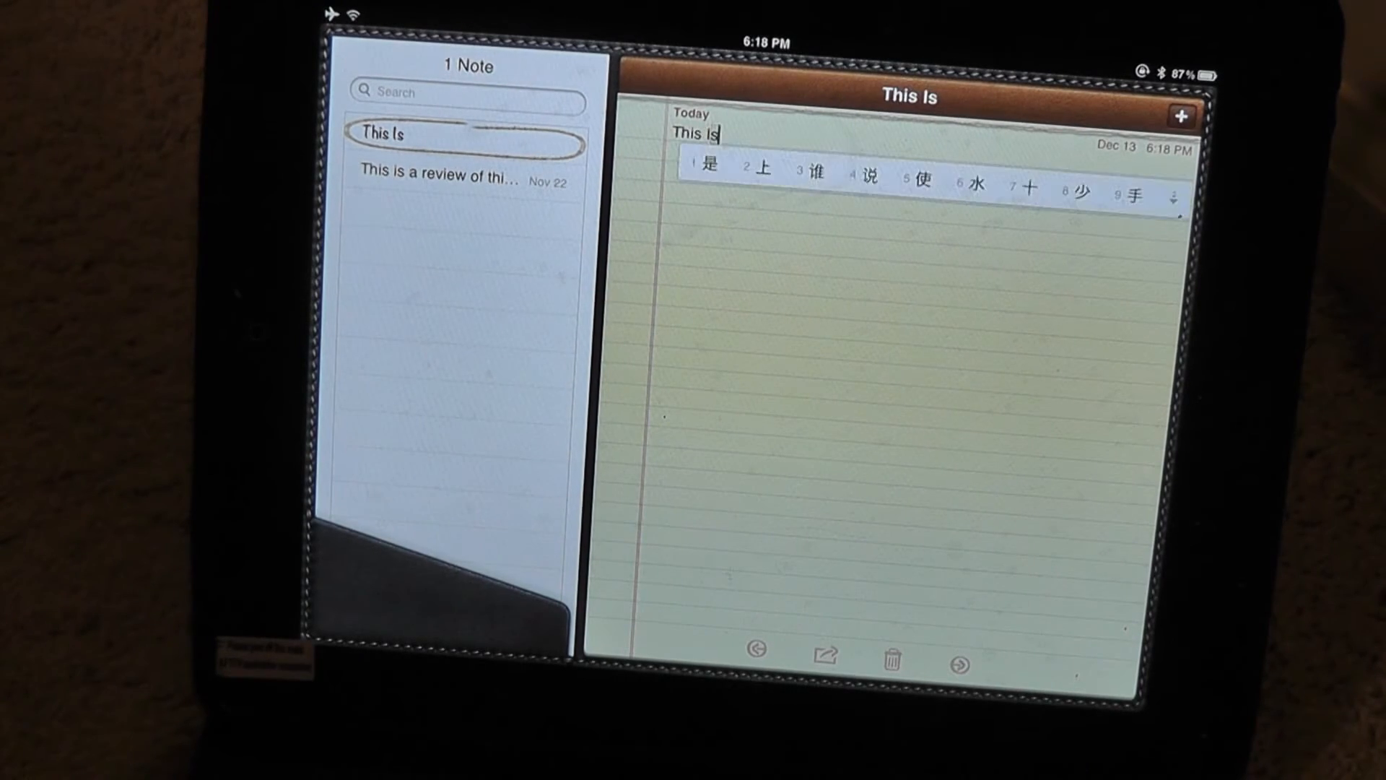